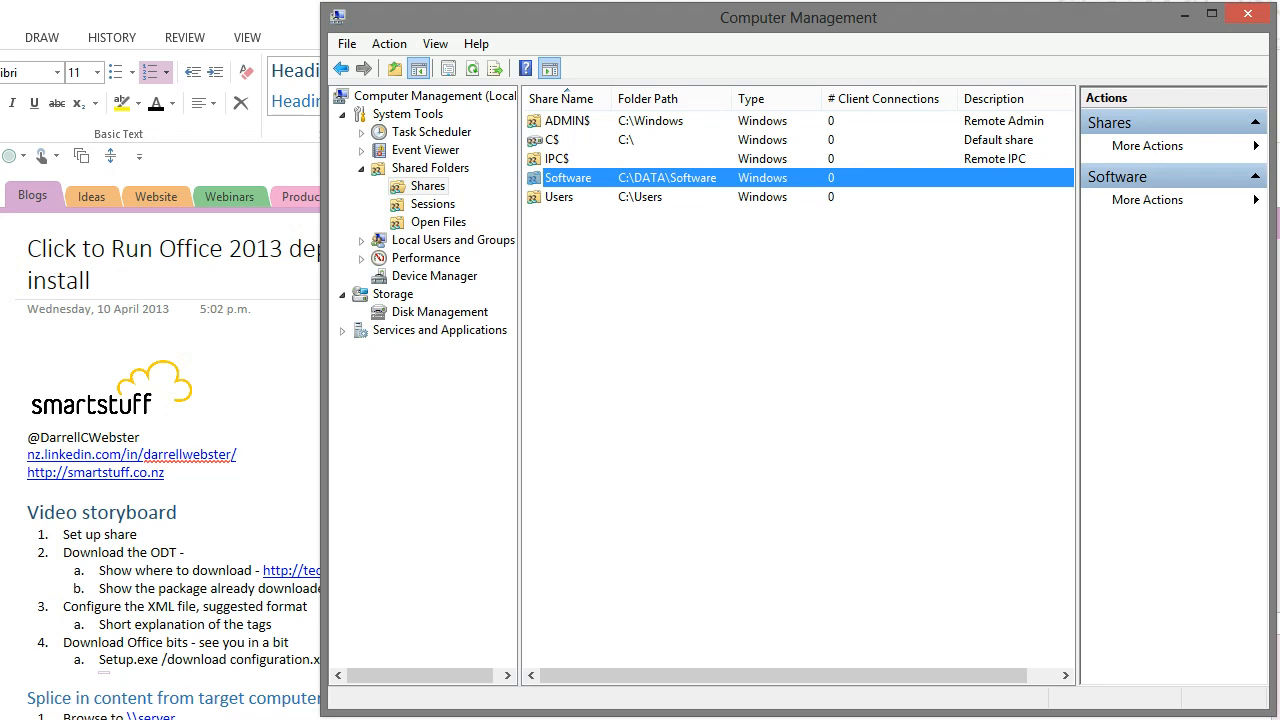
Check who has share permissions on the Software share in its properties, then close them
right_click(568, 176)
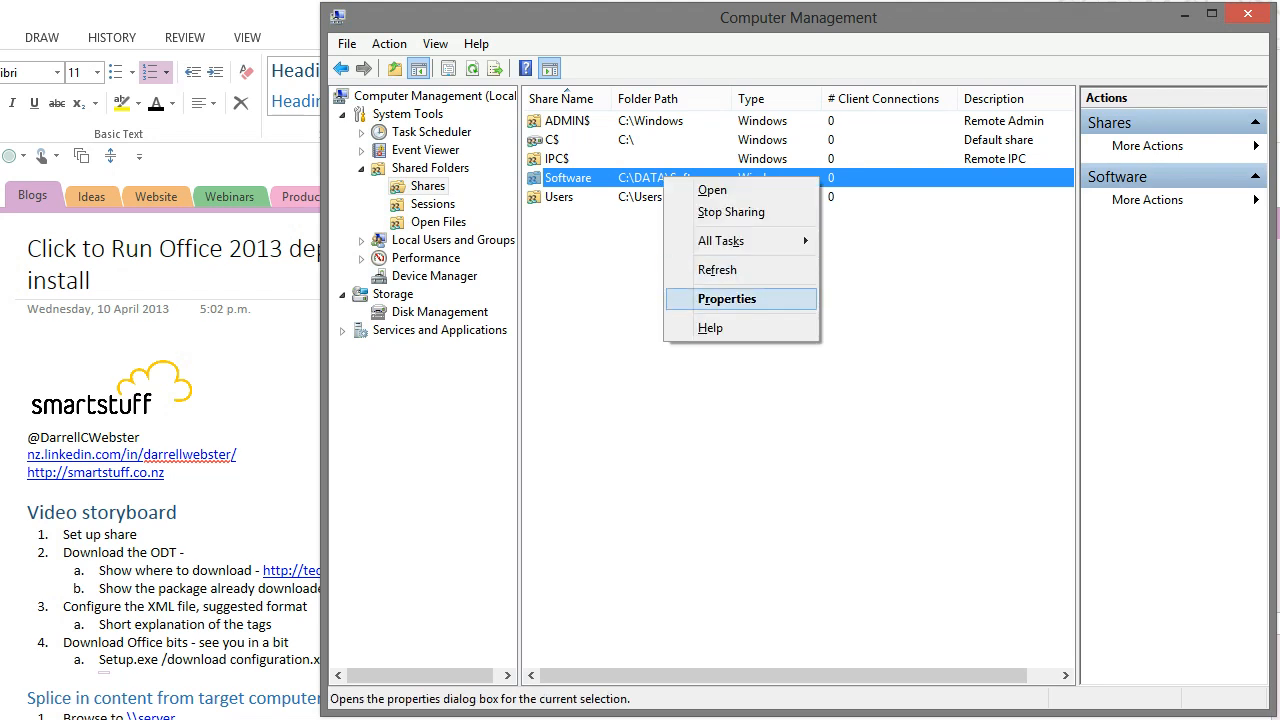
left_click(726, 298)
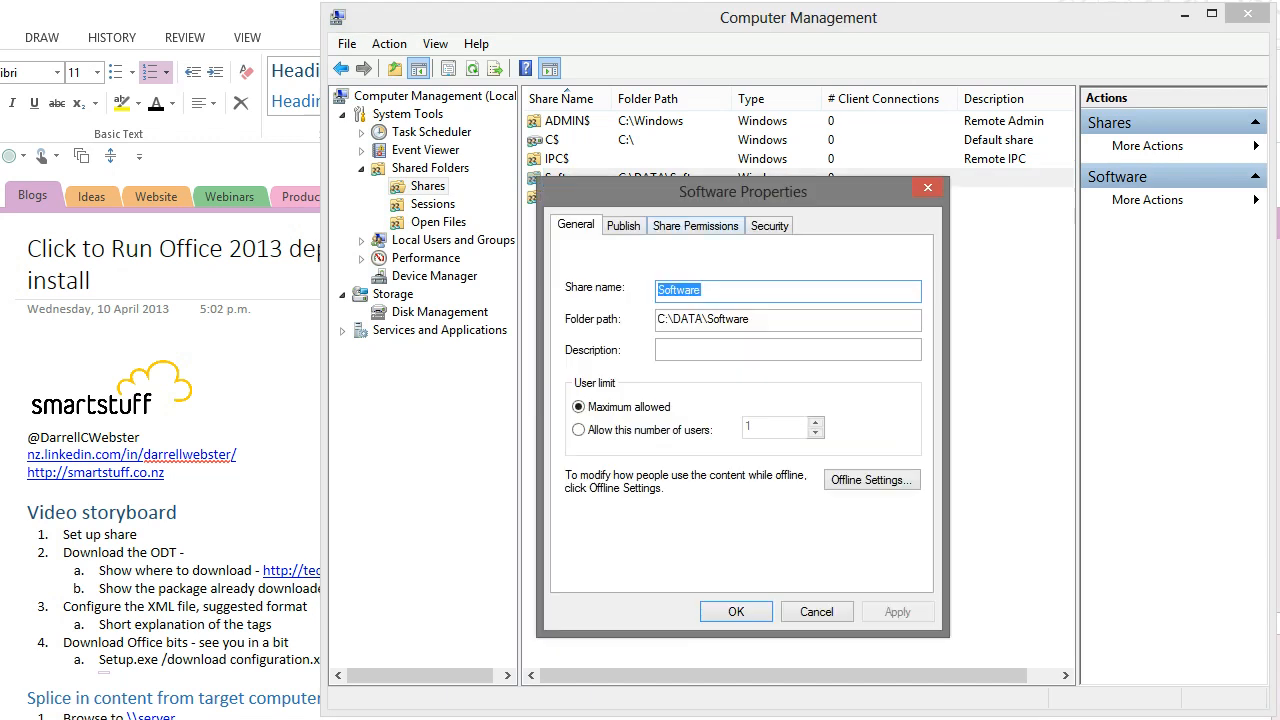
left_click(696, 224)
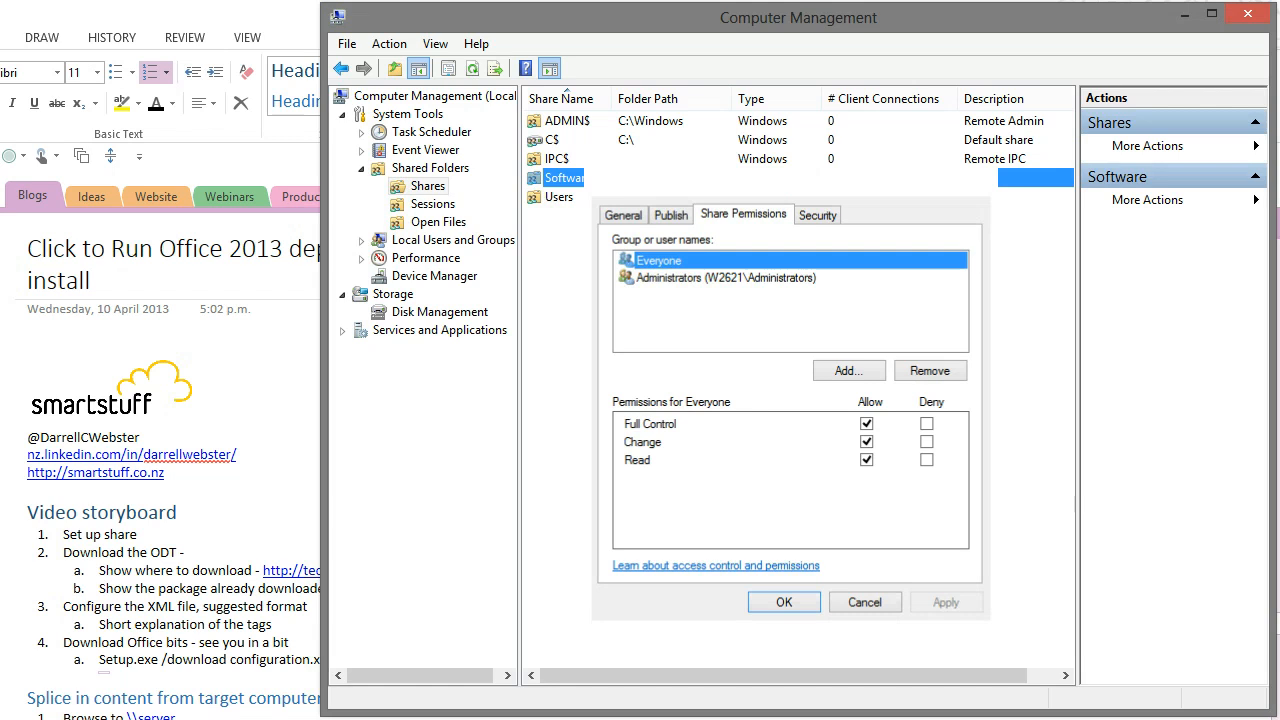
left_click(784, 602)
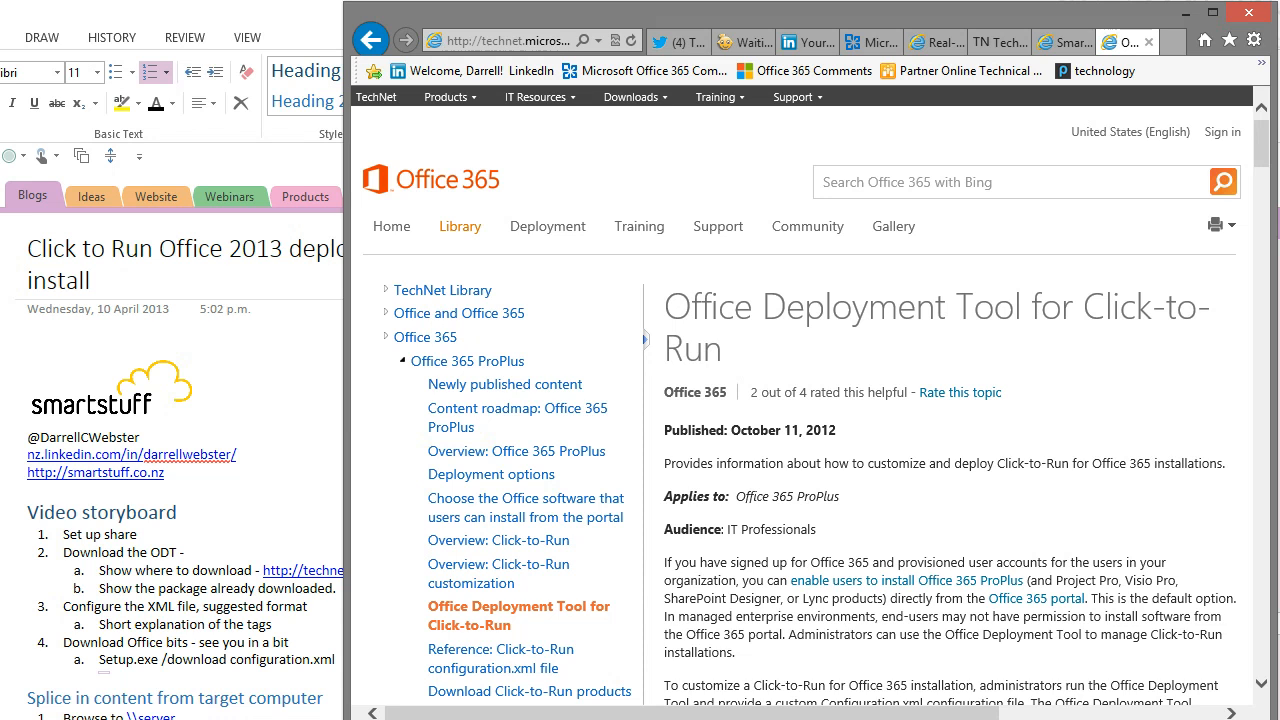
Reach the Microsoft Download Center page for the Office Deployment Tool from the TechNet article
scroll("down", 3)
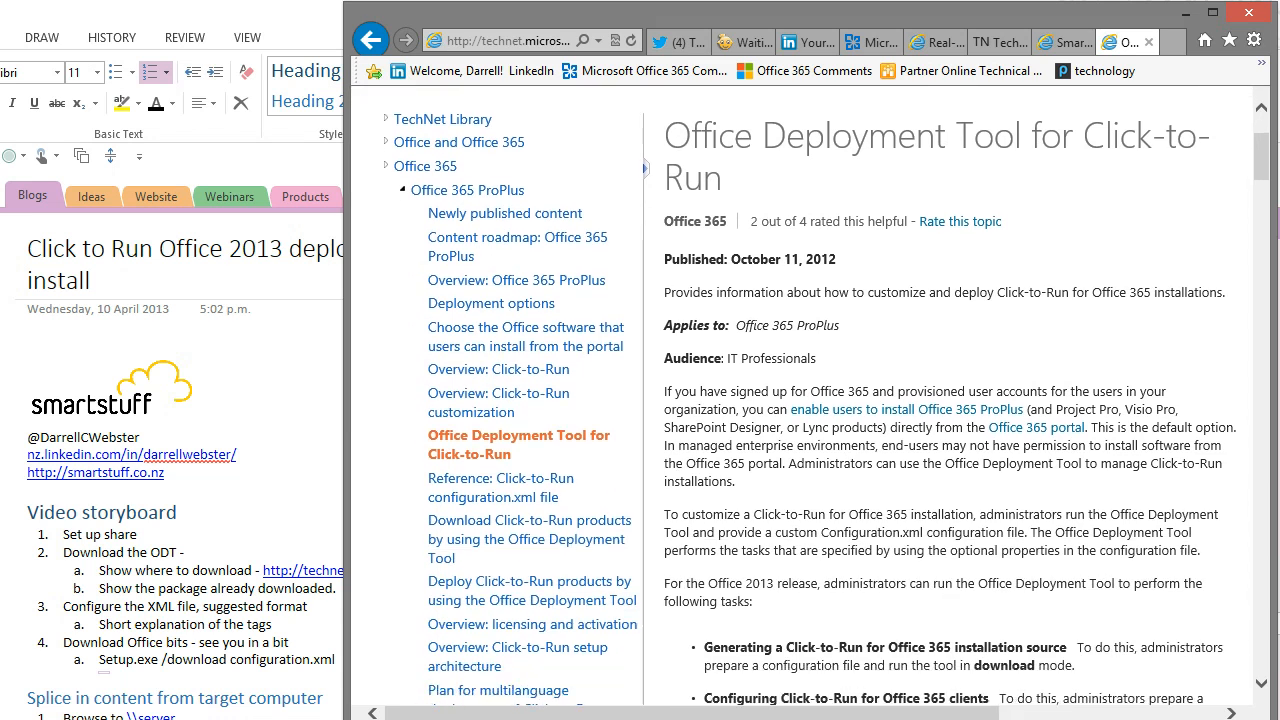
scroll("down", 3)
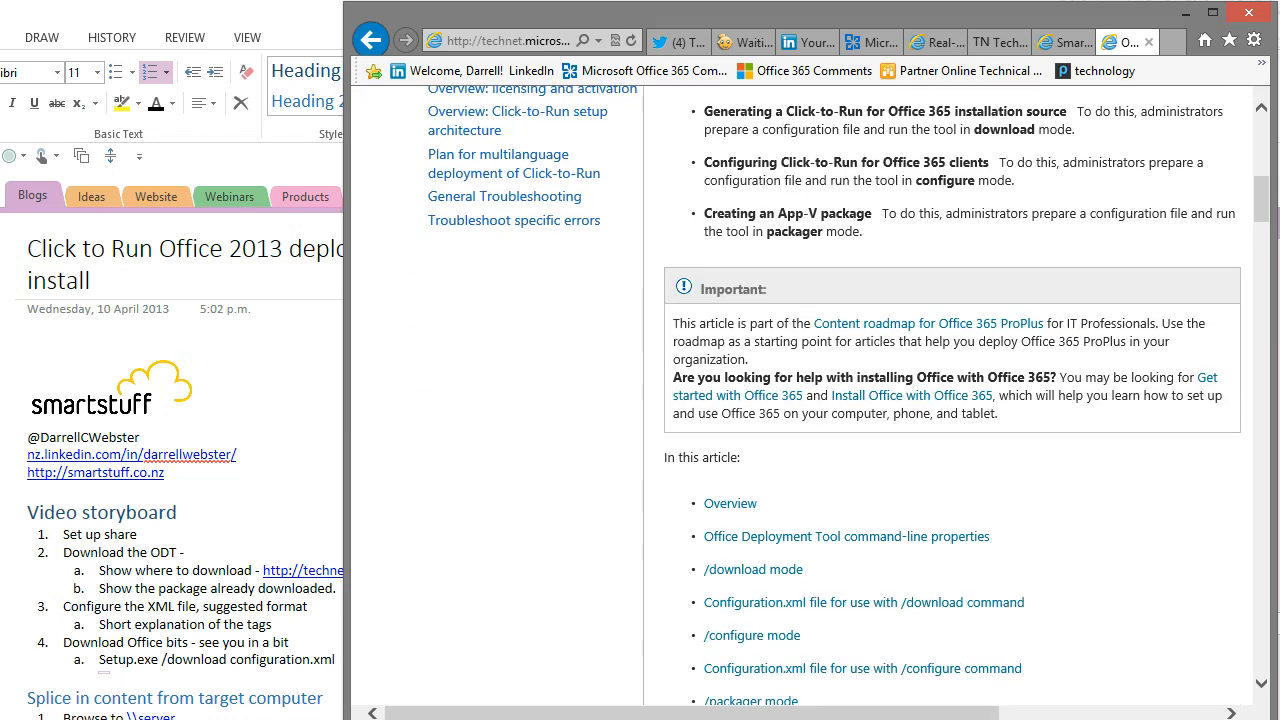
scroll("down", 3)
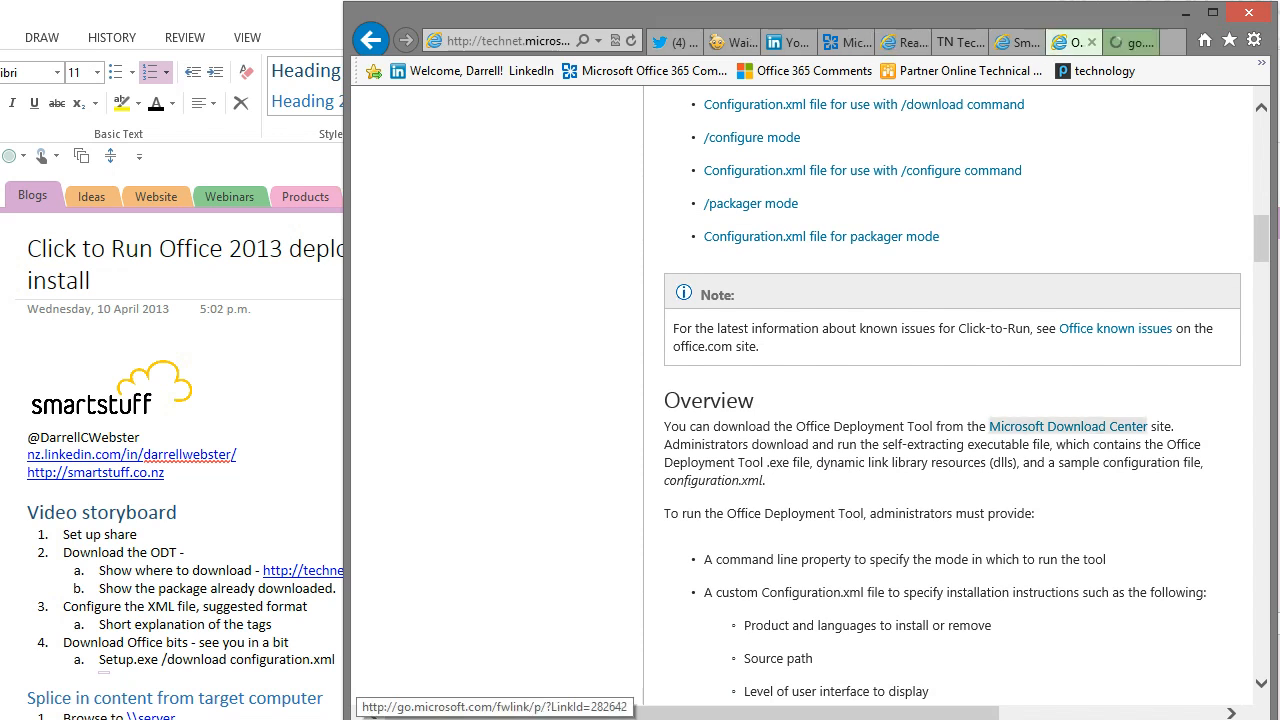
left_click(1068, 426)
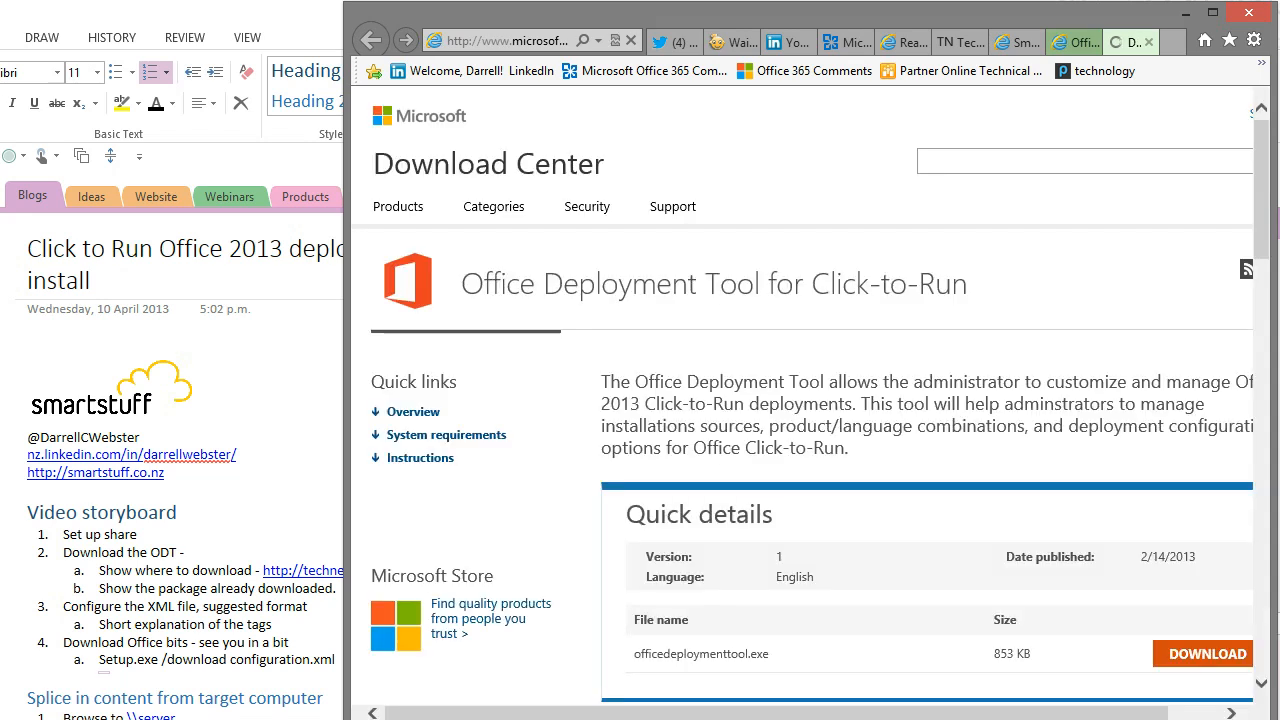
scroll("down", 3)
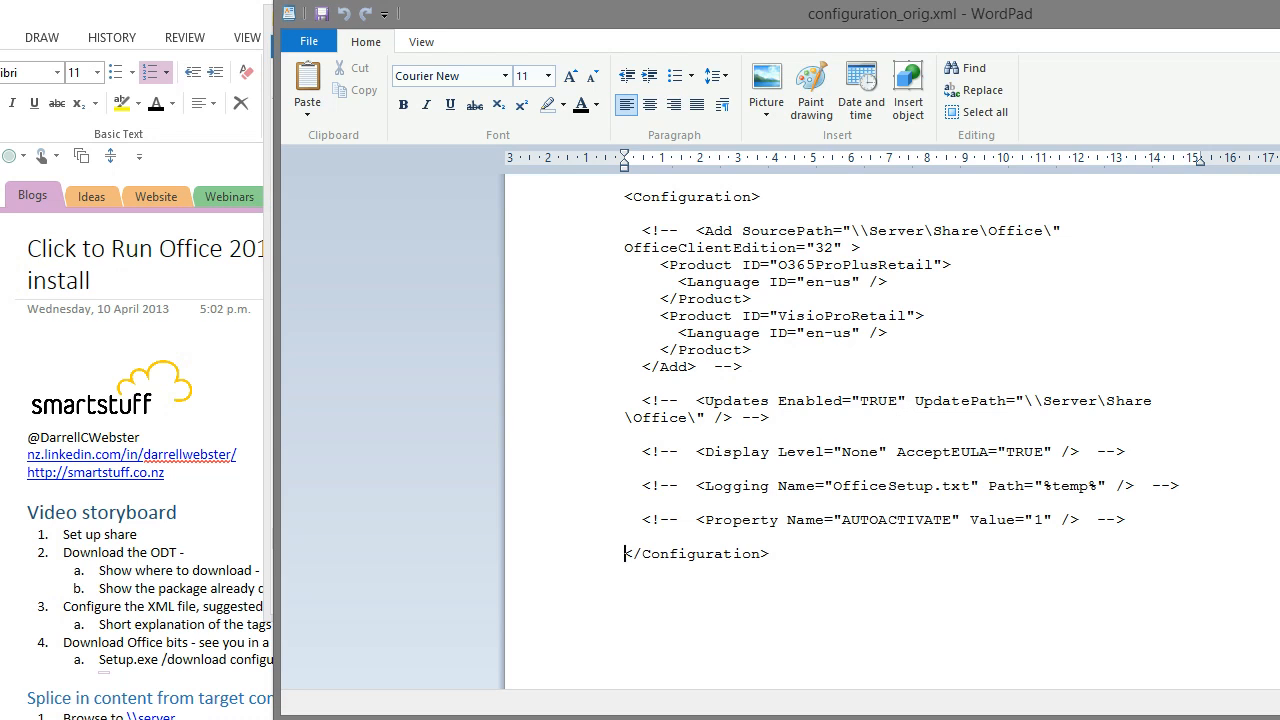
left_click_drag(834, 230, 980, 230)
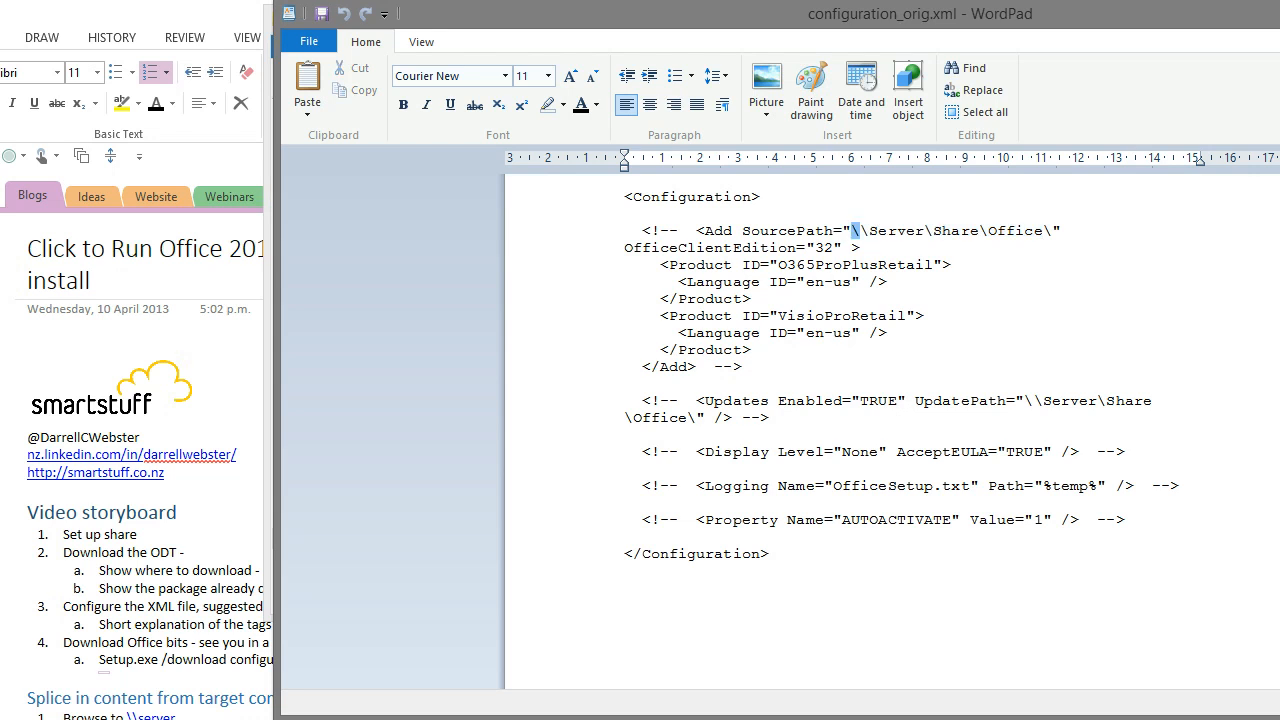
left_click_drag(832, 230, 1068, 230)
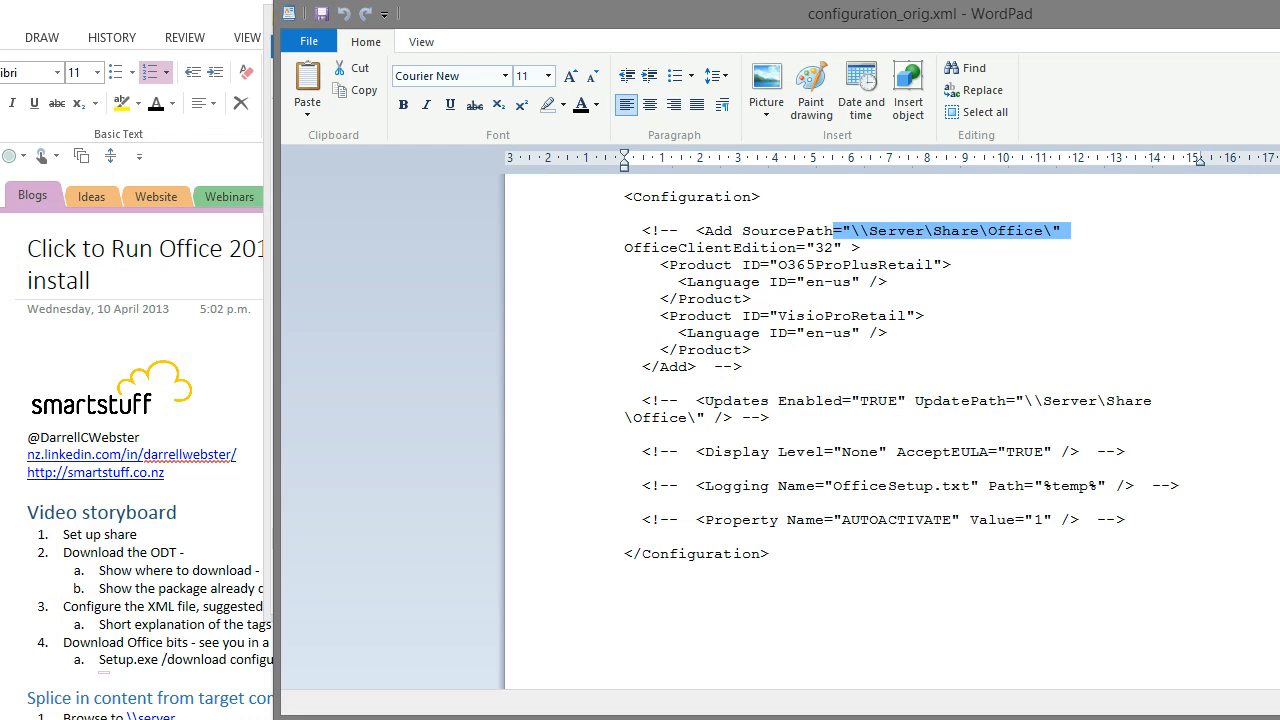
left_click(834, 248)
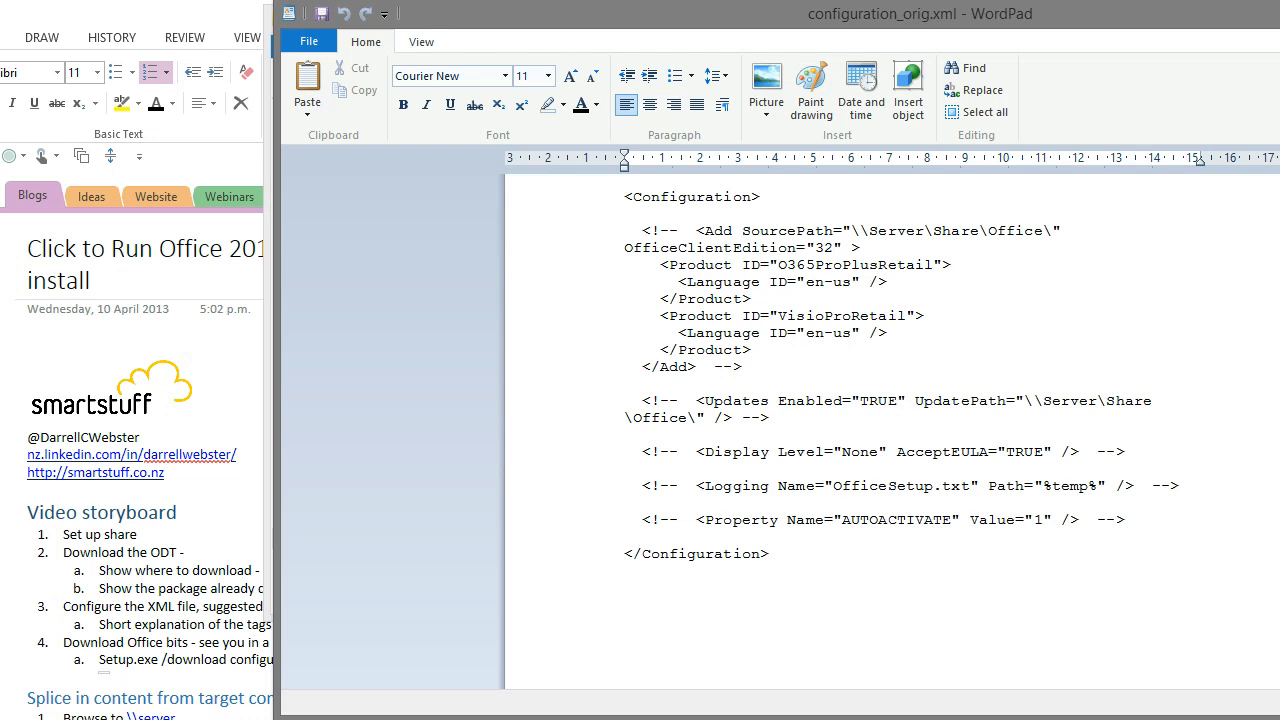
double_click(852, 264)
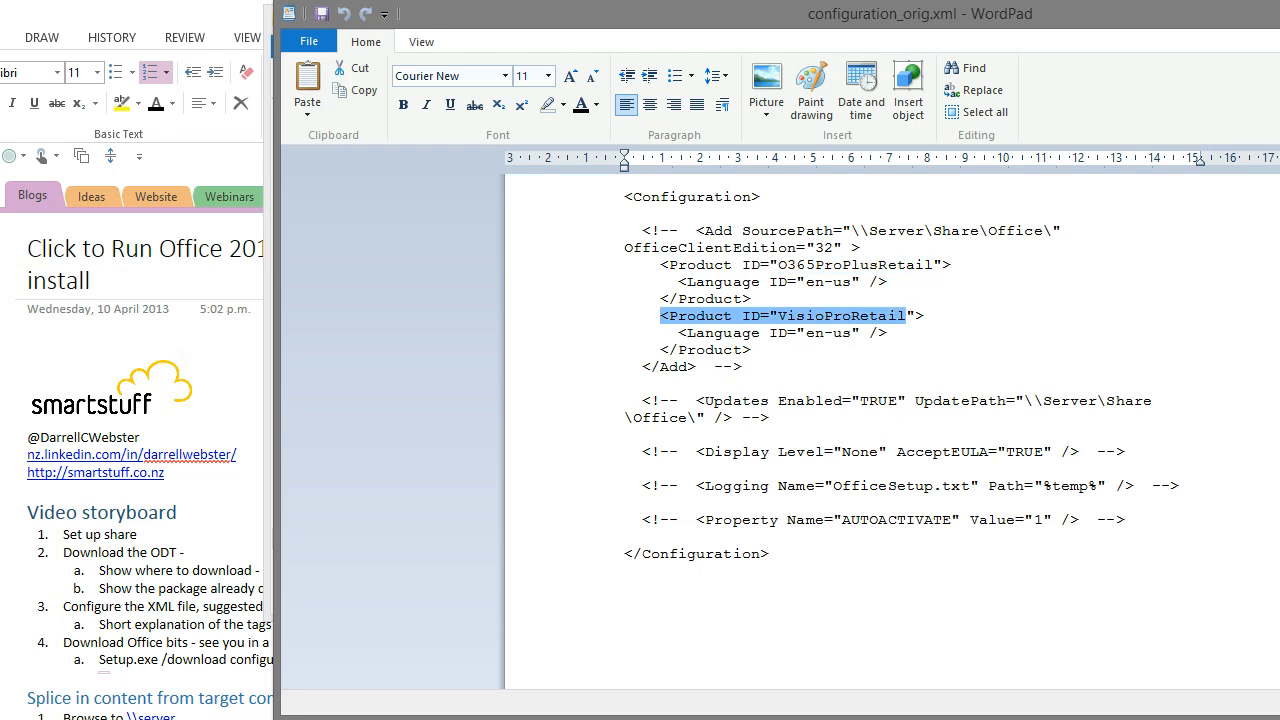
left_click_drag(908, 316, 888, 332)
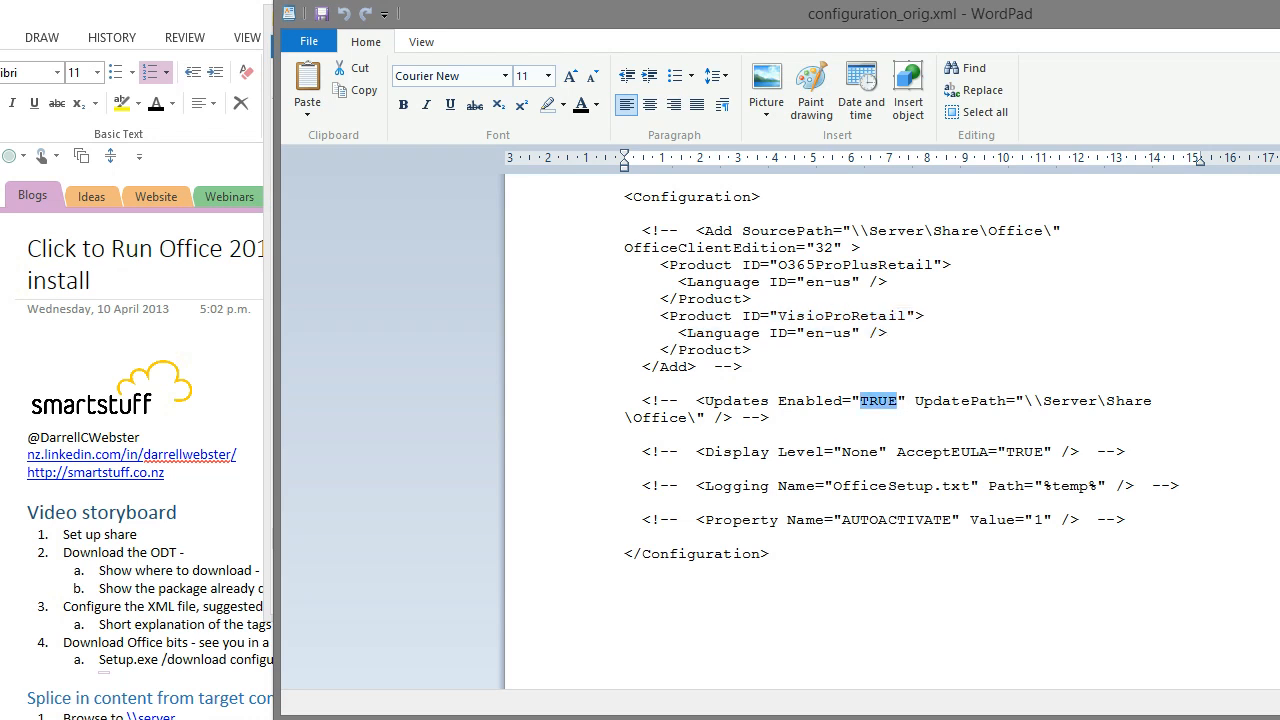
left_click(1024, 400)
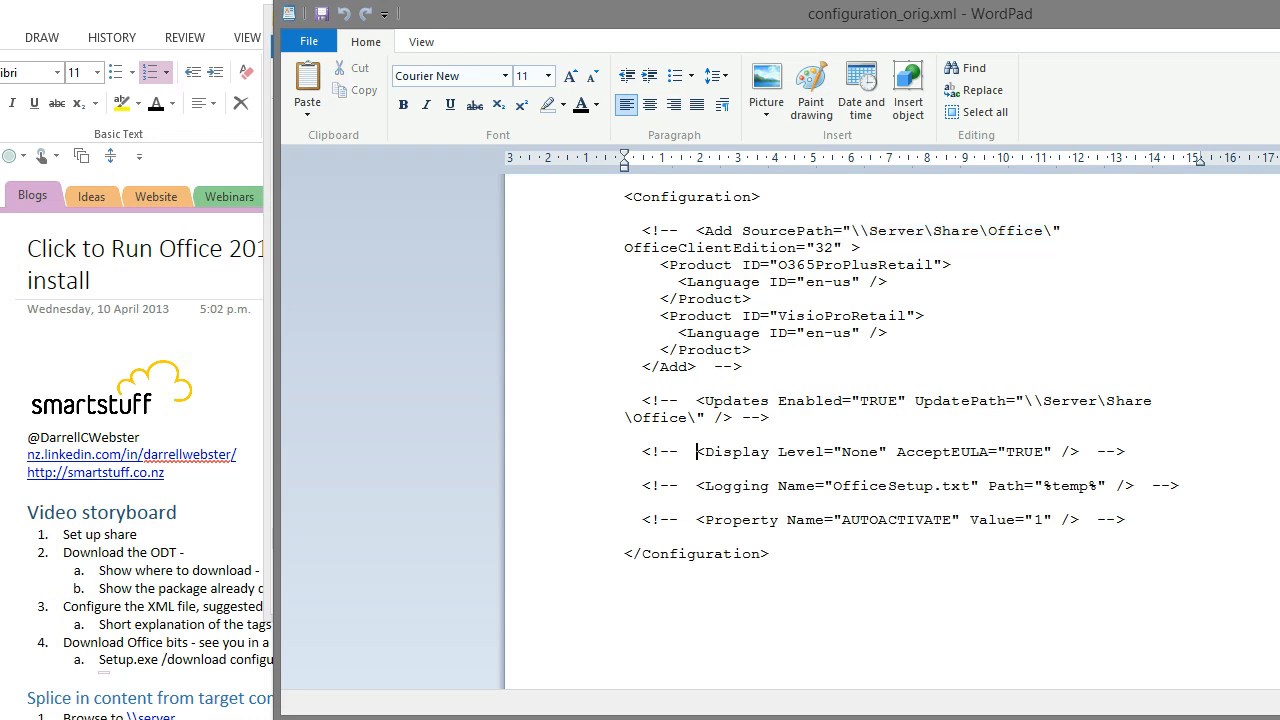
Highlight the Display setting lines and the None display level in the sample configuration.xml
left_click_drag(696, 452, 1086, 452)
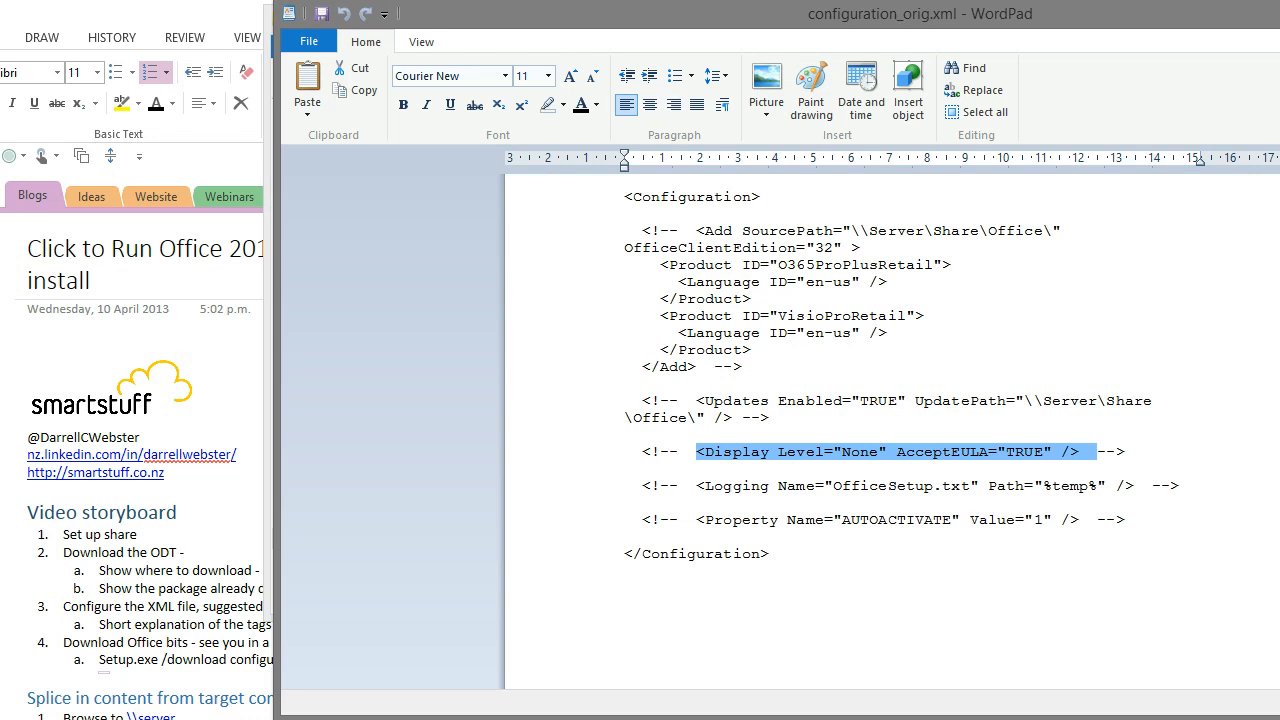
double_click(860, 452)
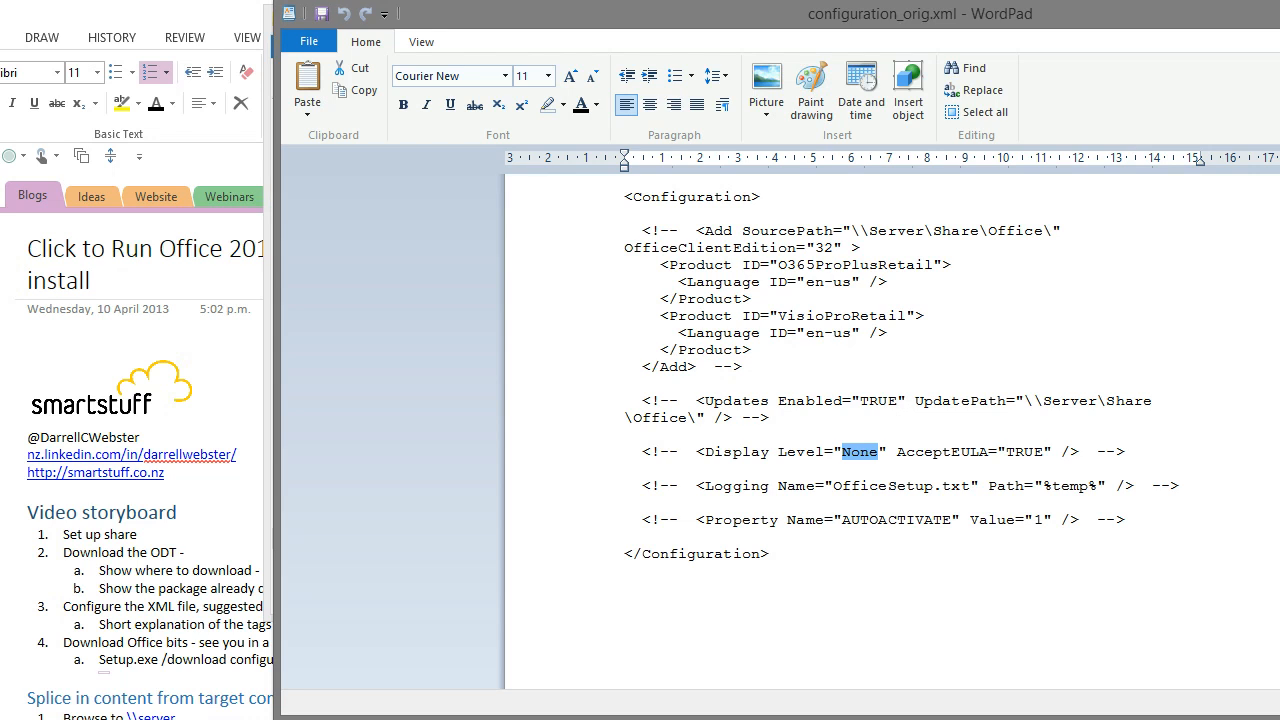
left_click_drag(704, 486, 1120, 486)
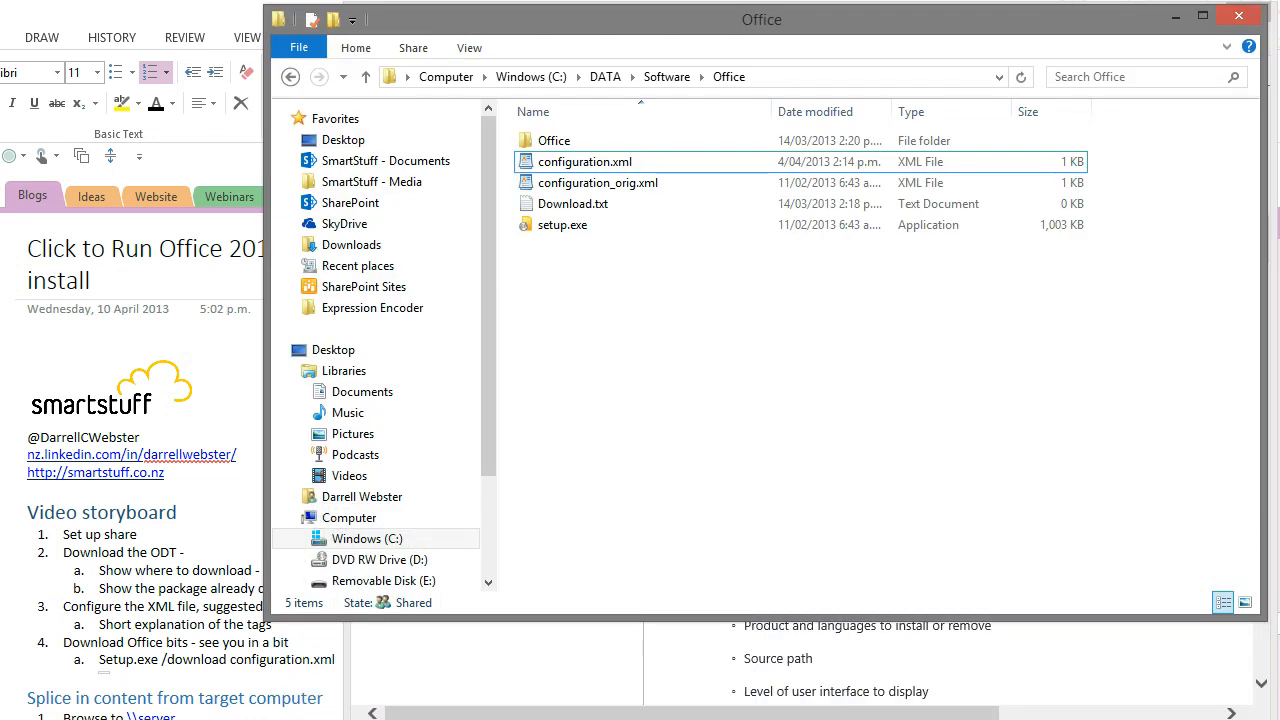
Review configuration.xml in WordPad, highlighting its \\w2621\Software\Office source path
double_click(584, 160)
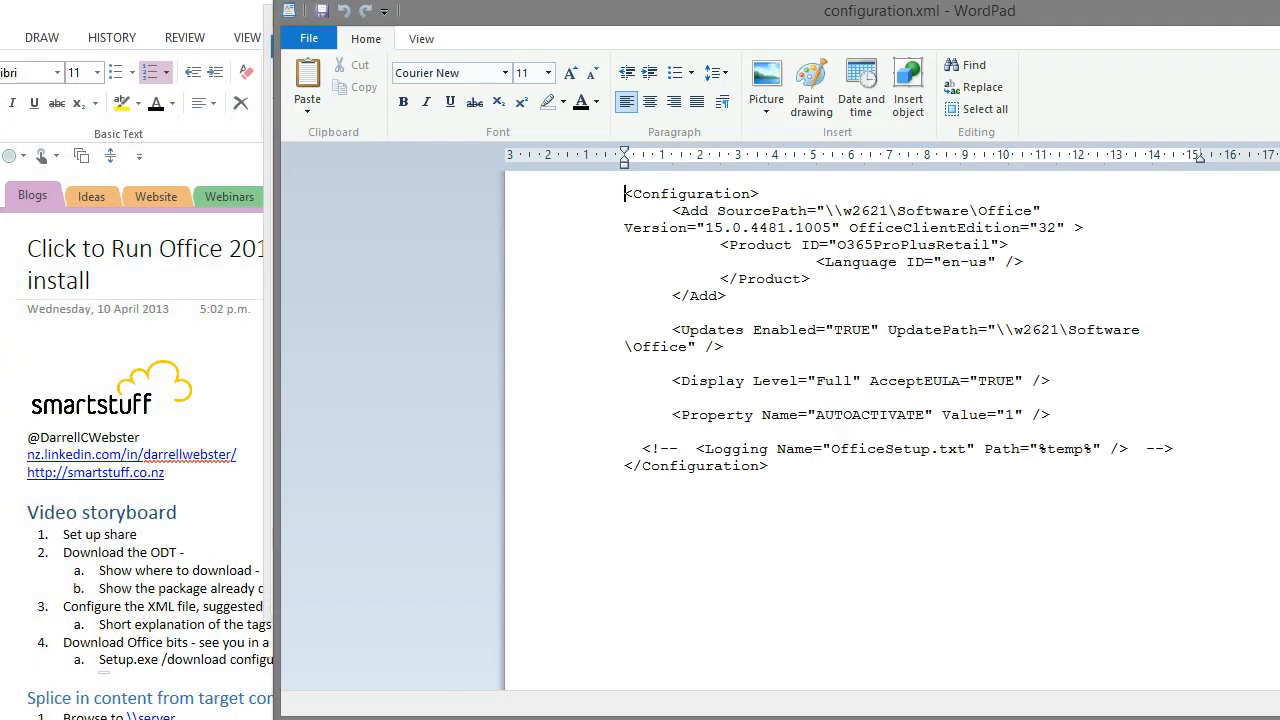
left_click_drag(816, 212, 1032, 212)
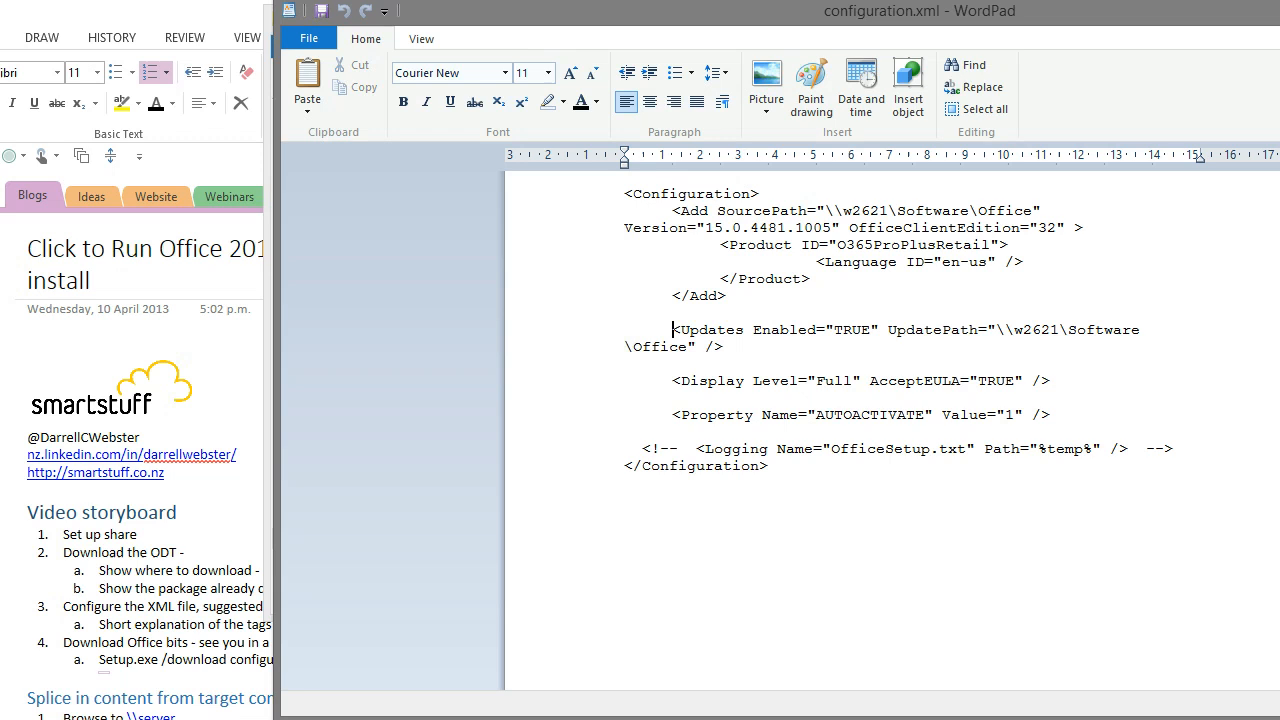
Highlight the Display and activation Property lines in configuration.xml, then clear the selection
left_click_drag(672, 380, 1056, 414)
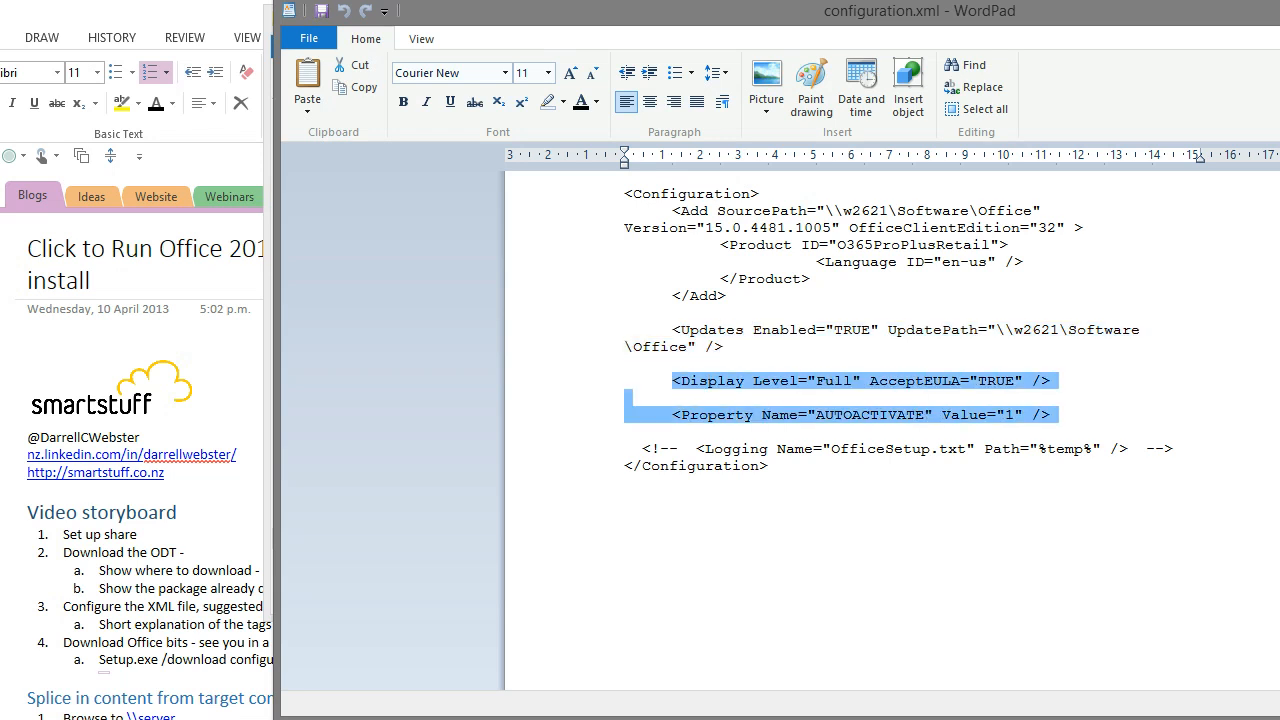
left_click(696, 448)
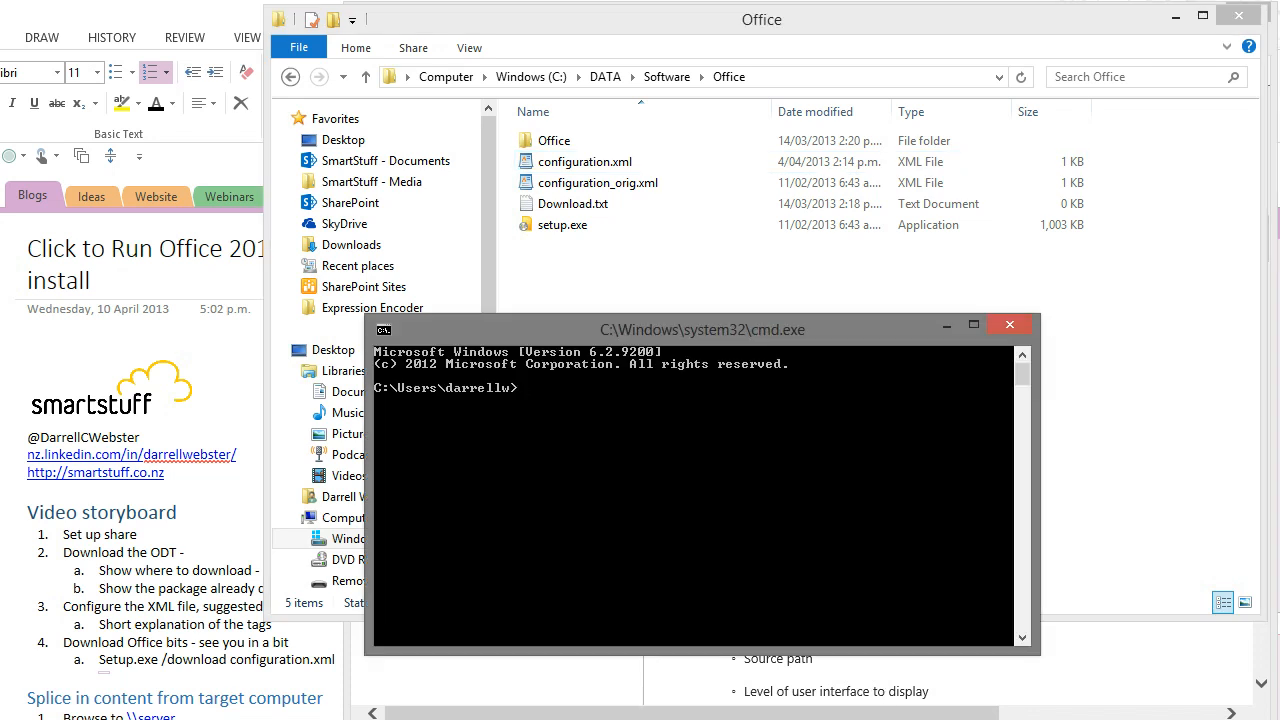
Change directory with cd c:\DATA\Software\Office in the command prompt
type("cd")
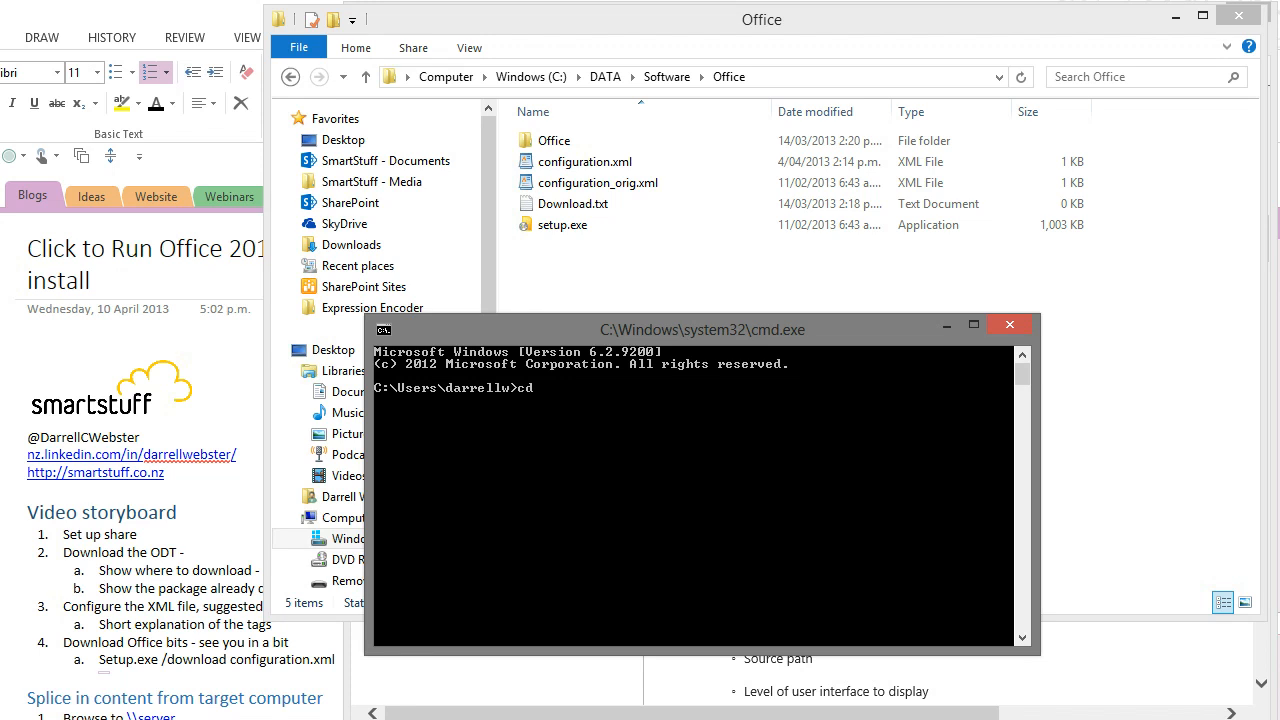
type("c:\\")
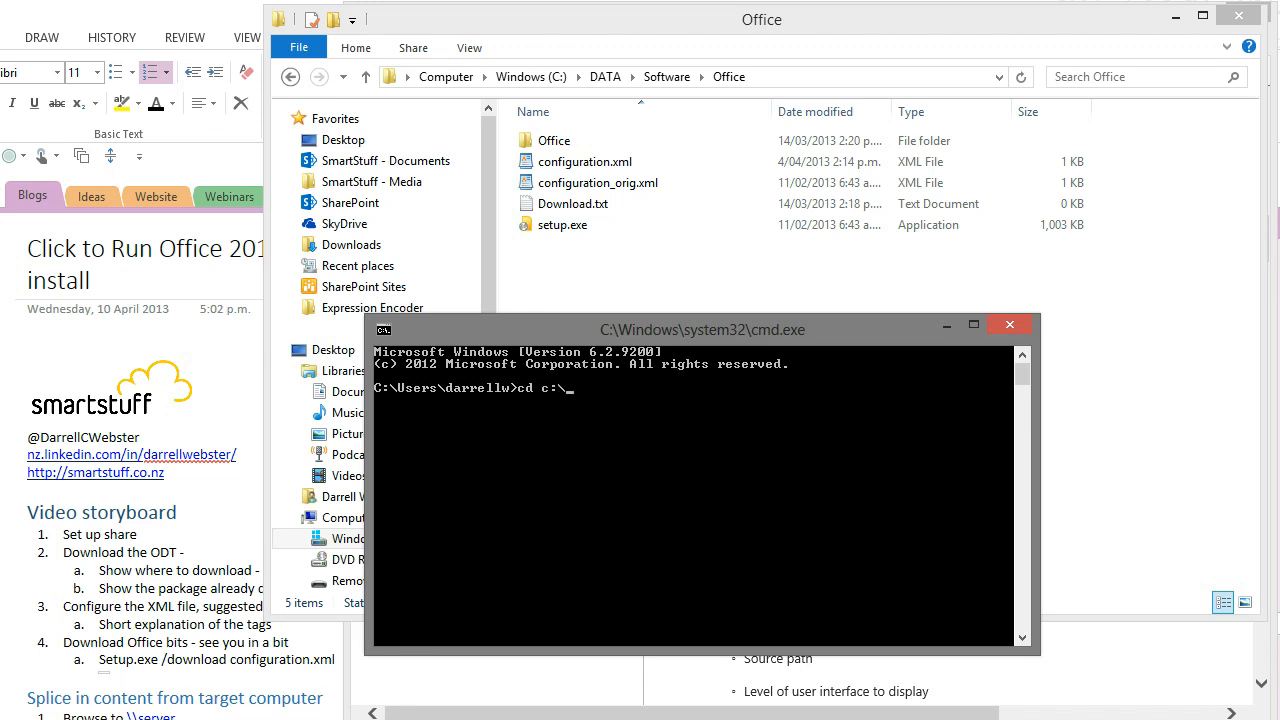
type("da")
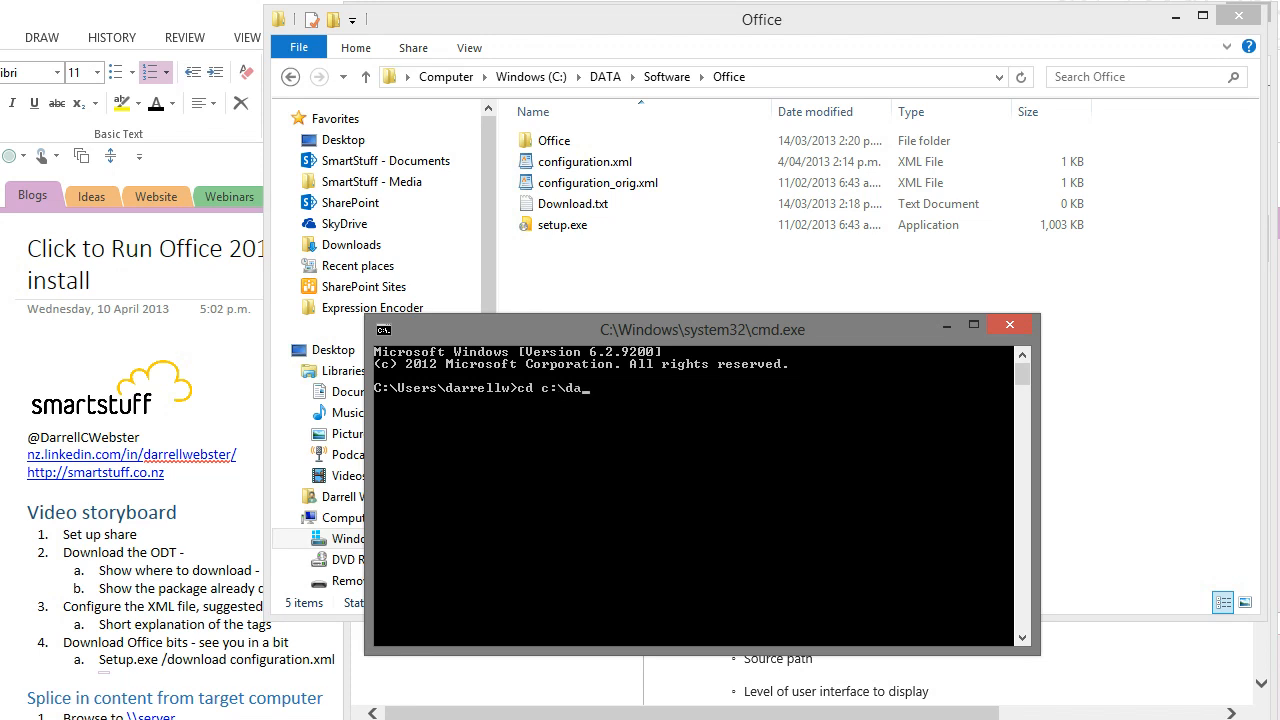
type("DATA\\")
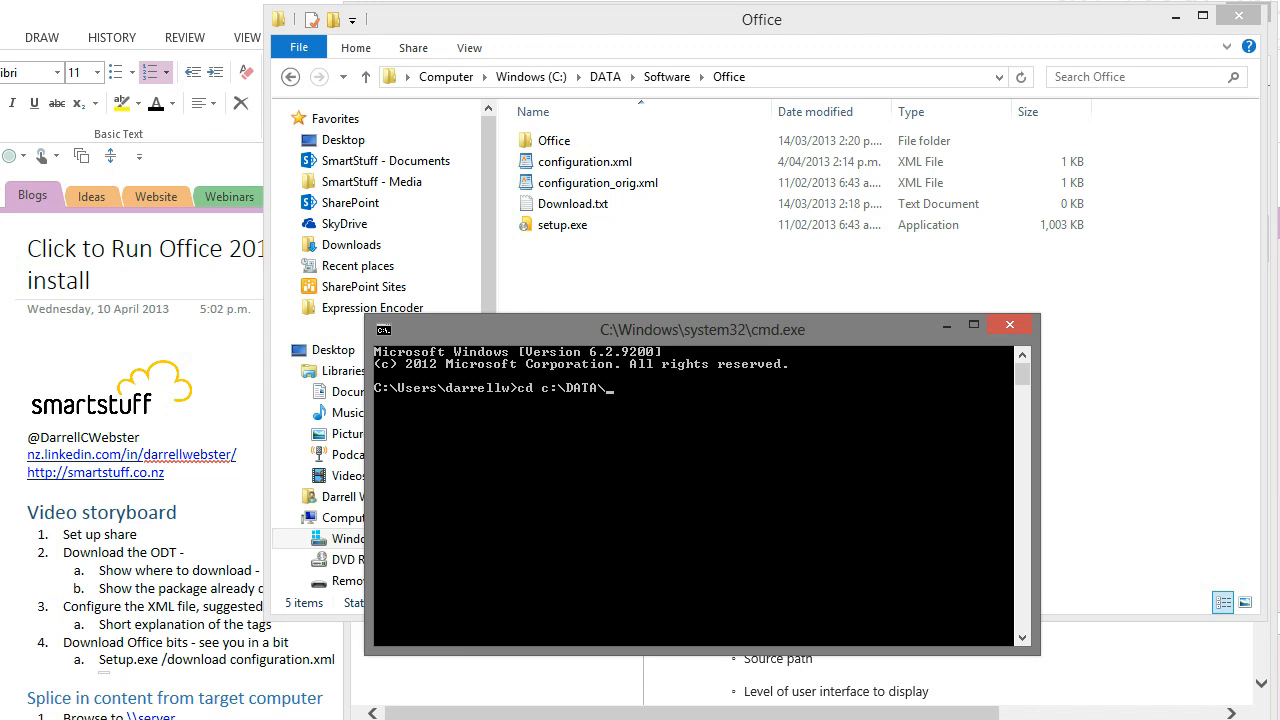
type("Software")
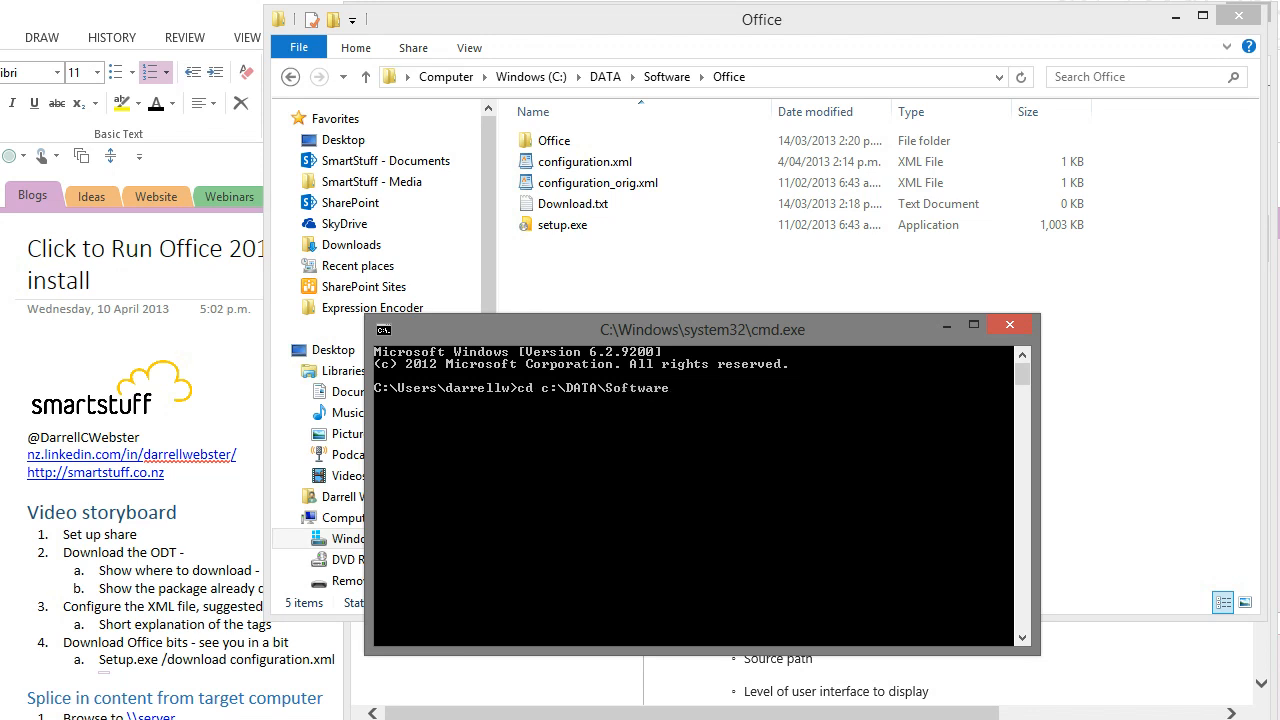
type("\\Office")
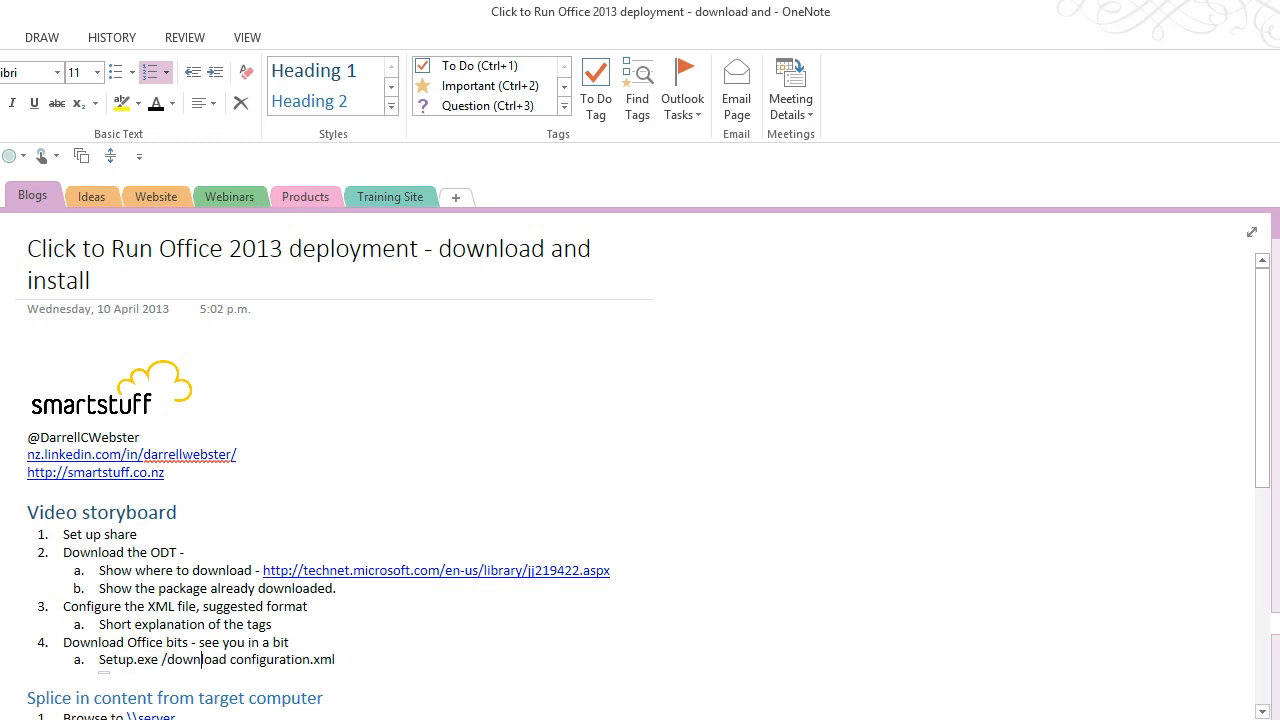
Run Setup.exe /download configuration.xml to fetch the Office 2013 Click-to-Run files
triple_click(216, 660)
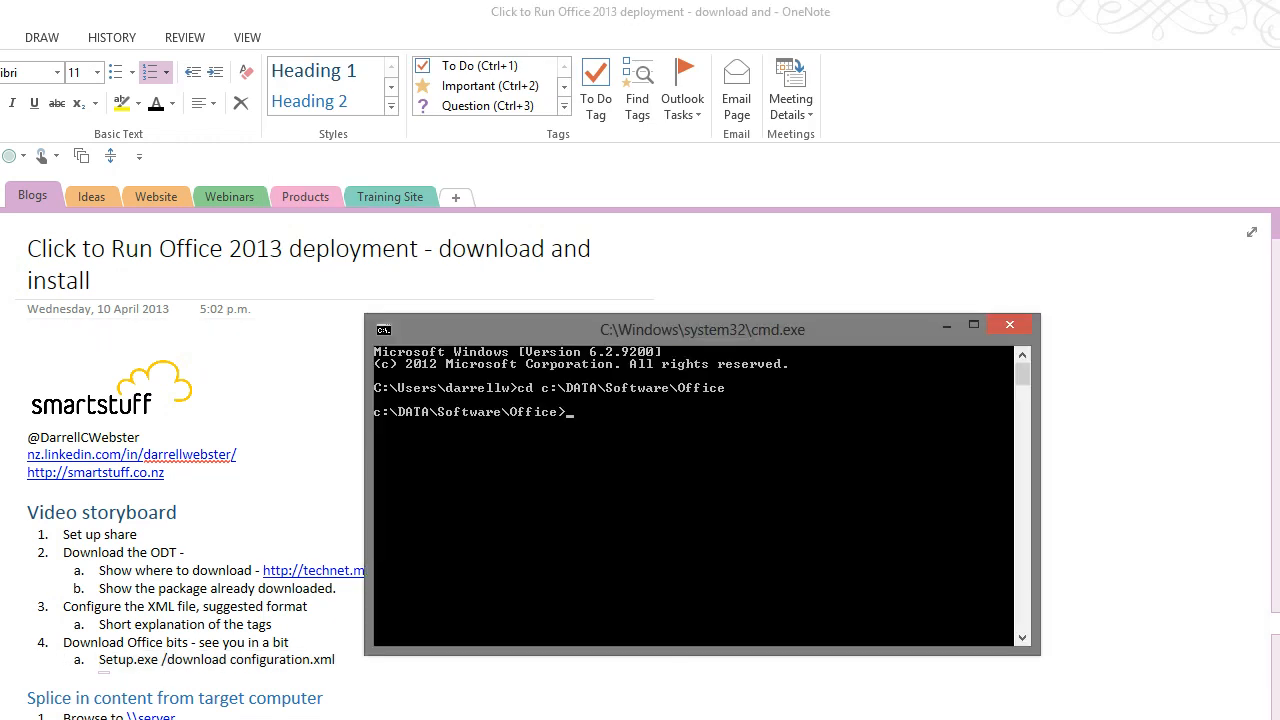
type("Setup.exe /download configuration.xml")
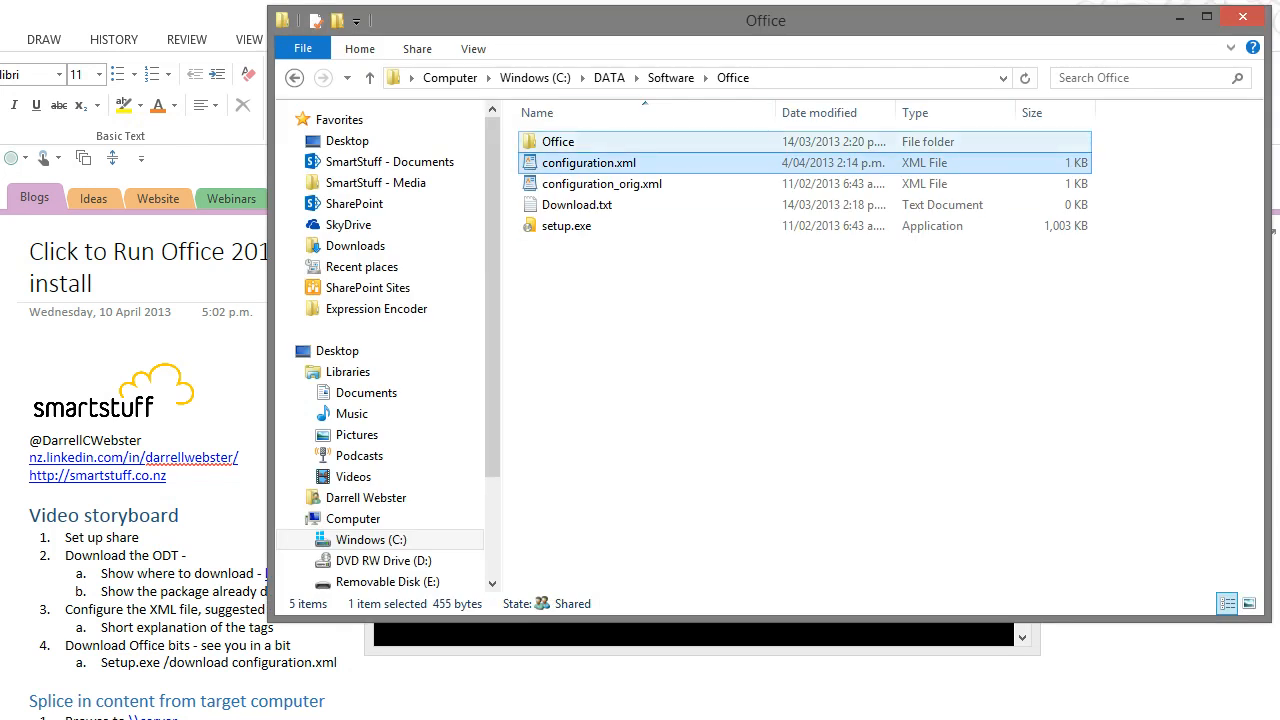
Browse Office\Data into build folder 15.0.4481.1005 to see its CAB and stream files, then go back
double_click(556, 140)
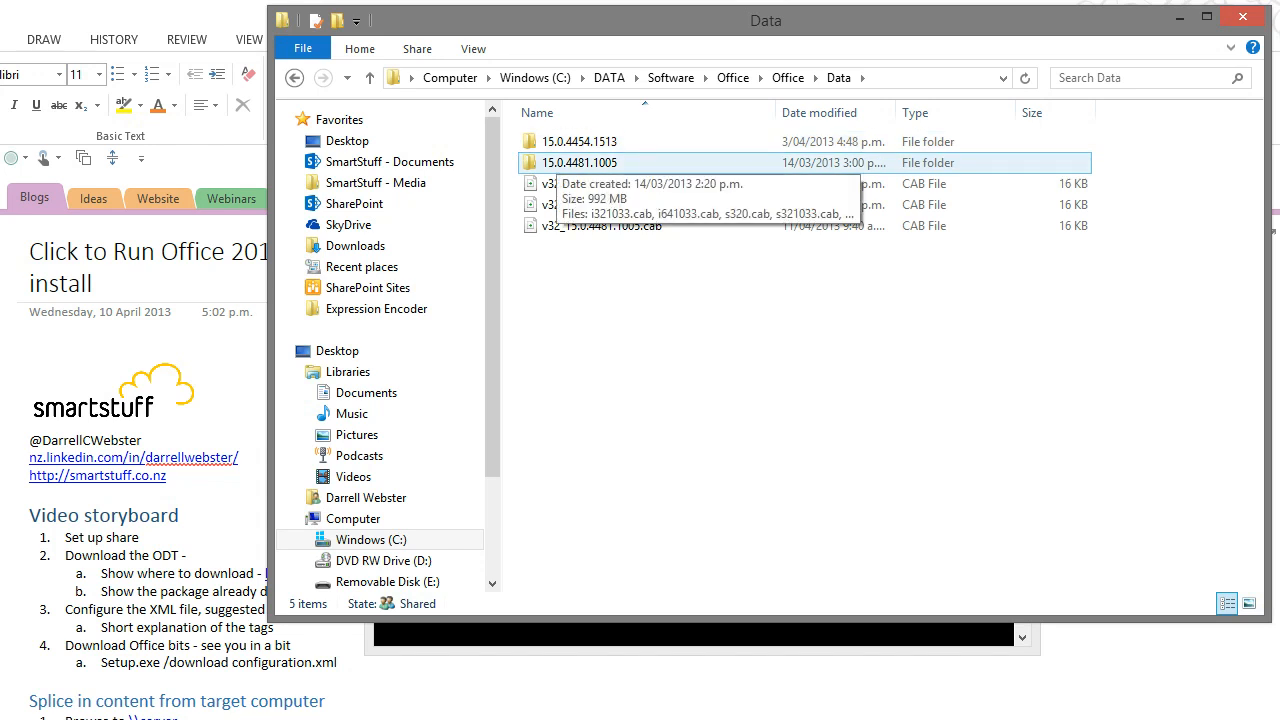
left_click(580, 140)
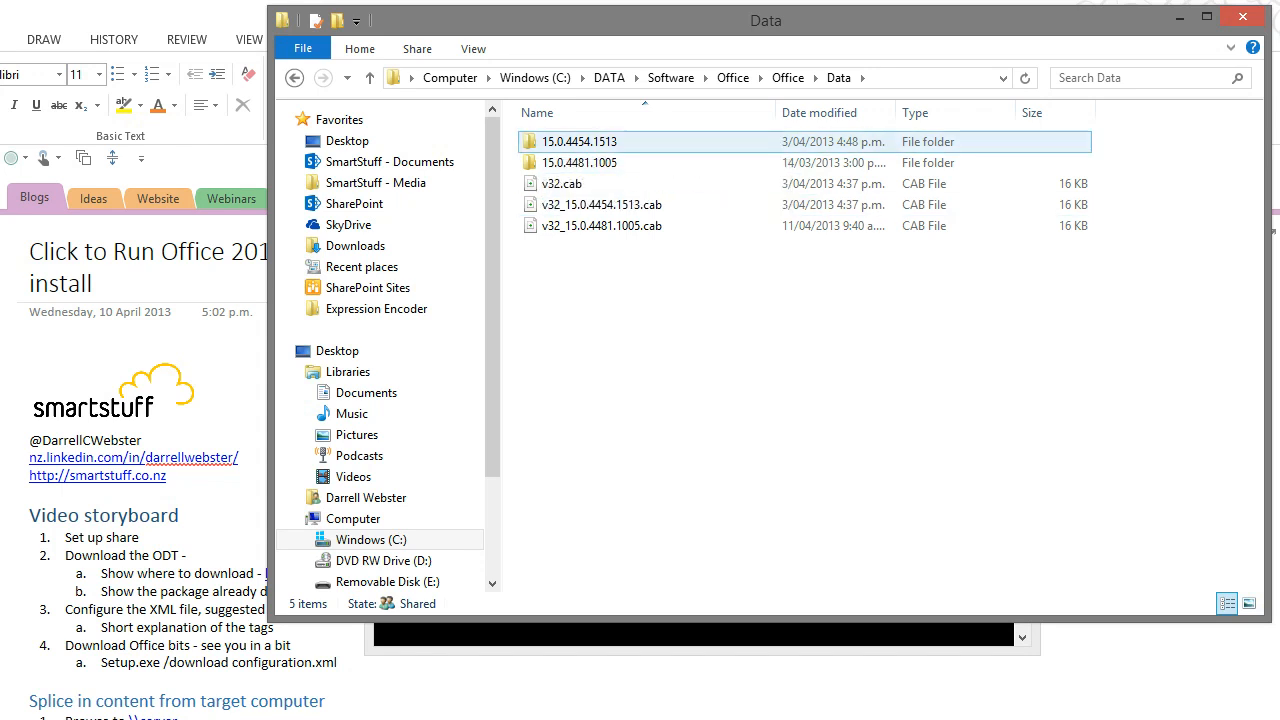
mouse_move(580, 162)
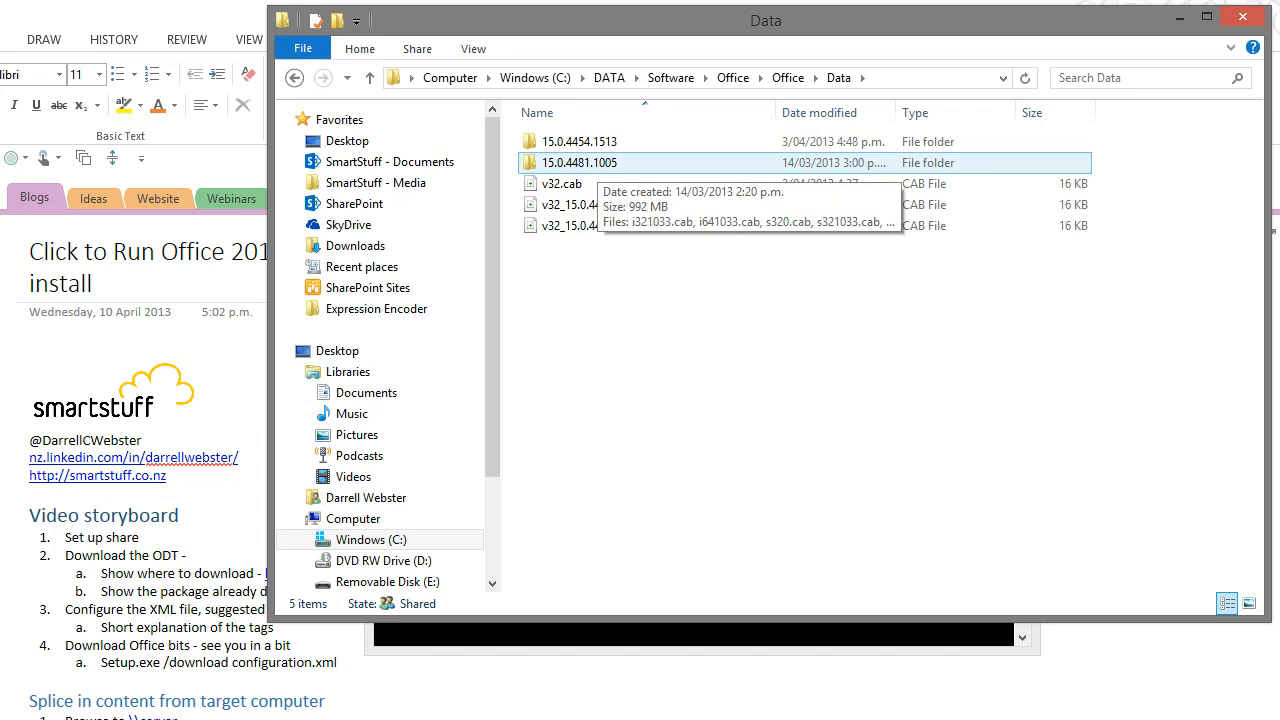
double_click(580, 162)
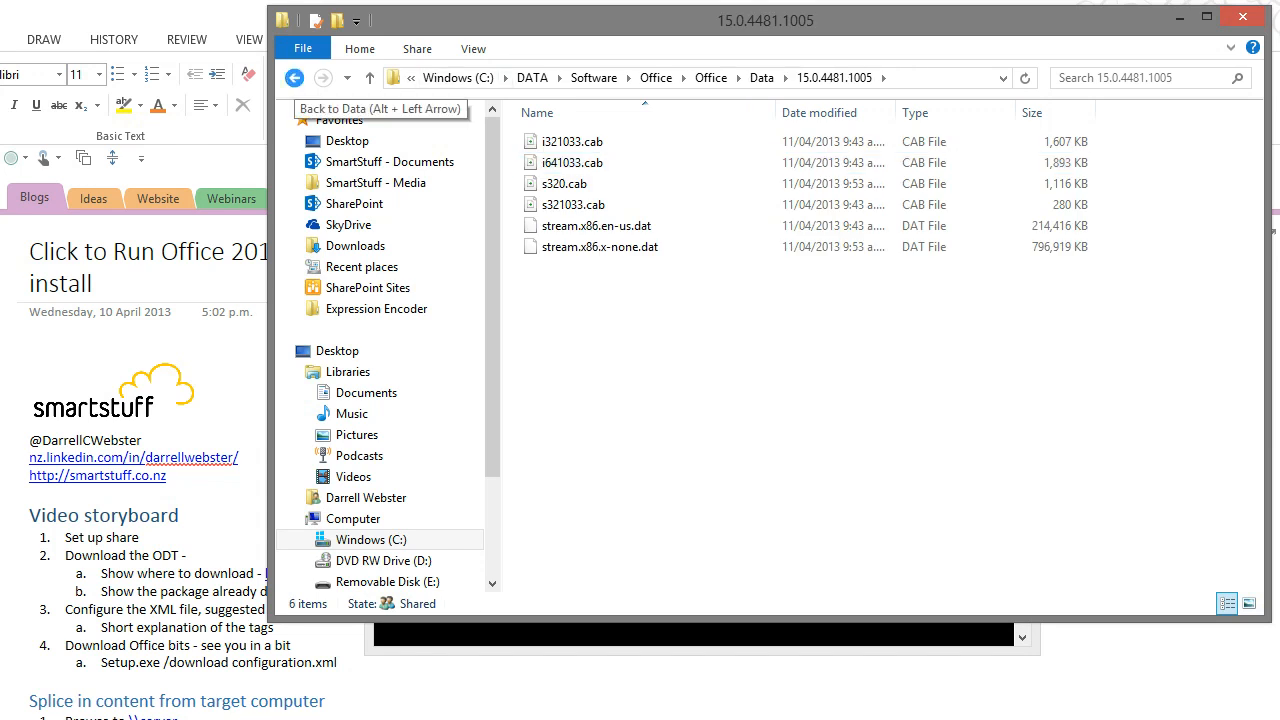
left_click(294, 78)
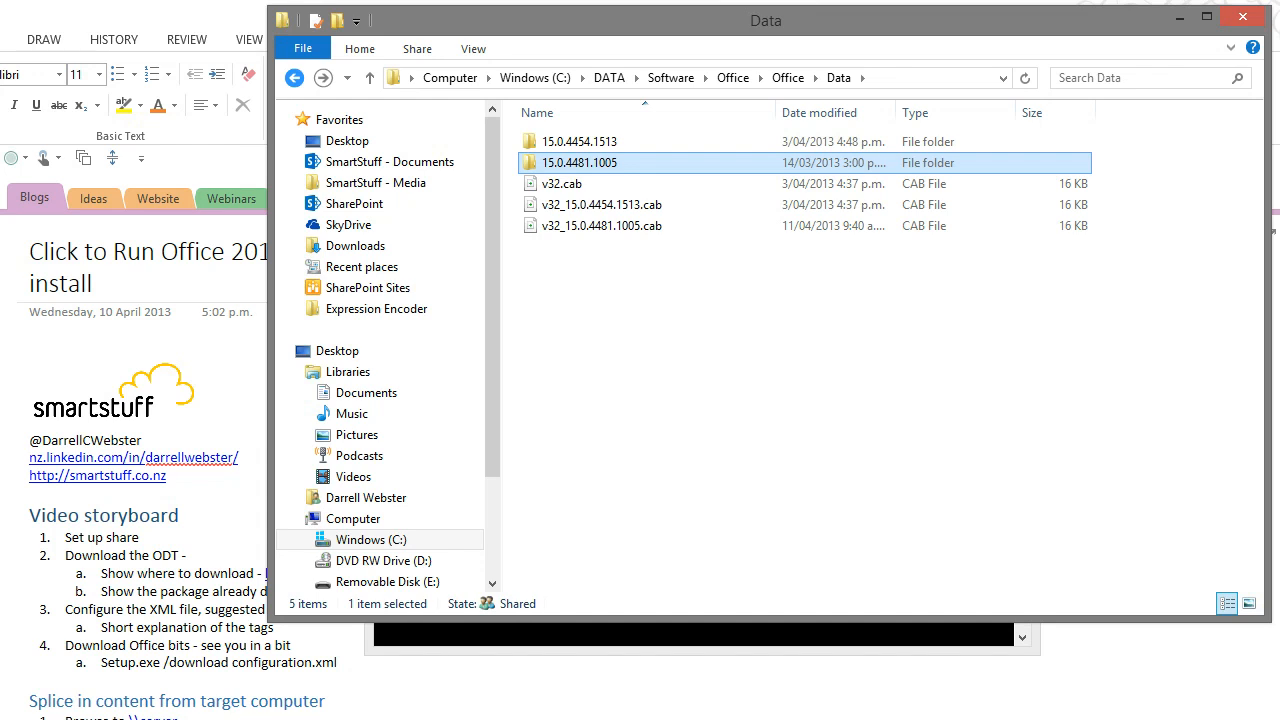